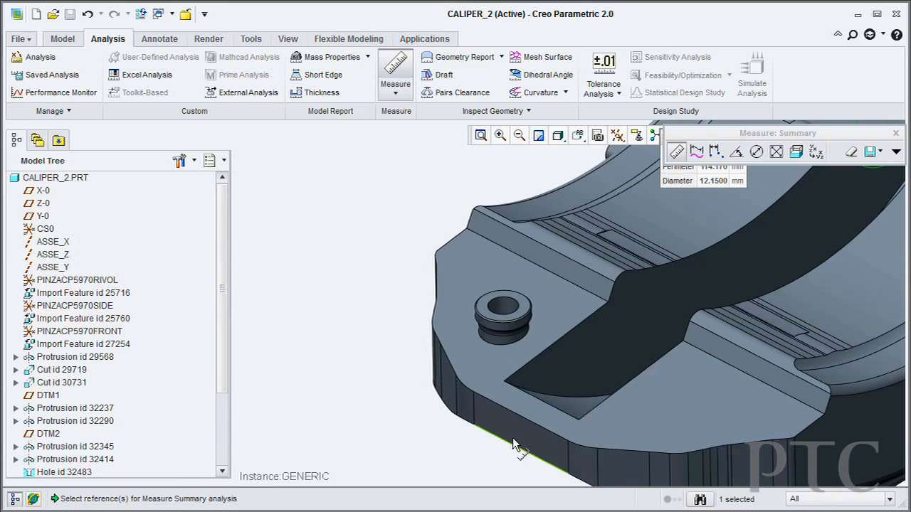
{"action": "mouse_move", "coordinate": [532, 438]}
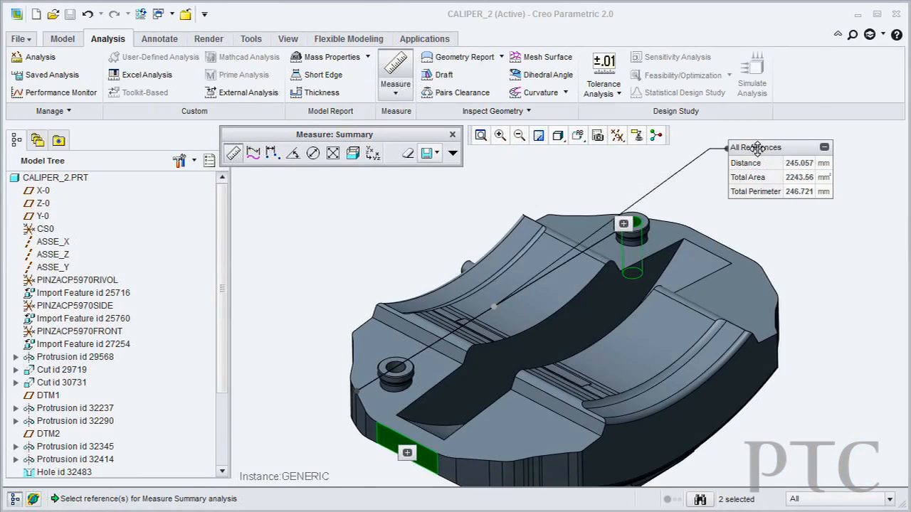
Move the All References callout beside the part and preview the curved cut surface's area and 246.721 mm perimeter
{"action": "left_click_drag", "start_coordinate": [756, 147], "coordinate": [387, 205]}
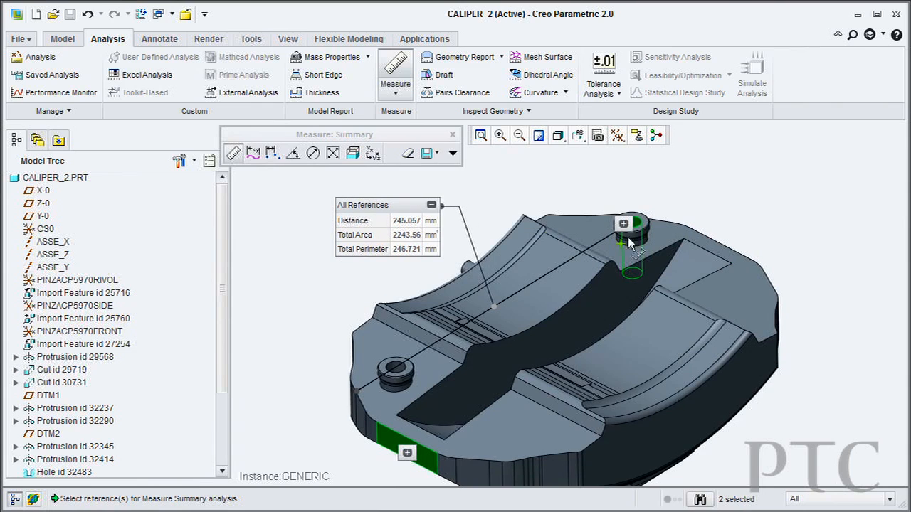
{"action": "left_click", "coordinate": [631, 228]}
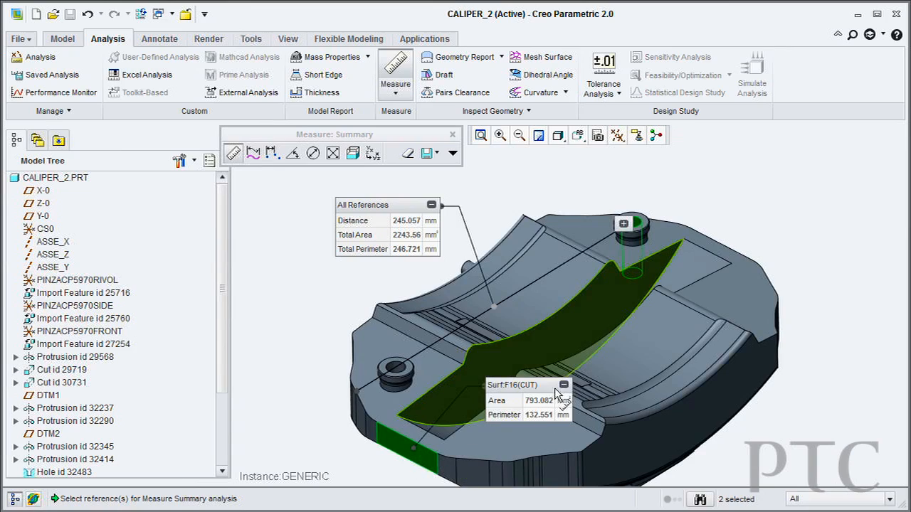
{"action": "left_click", "coordinate": [453, 153]}
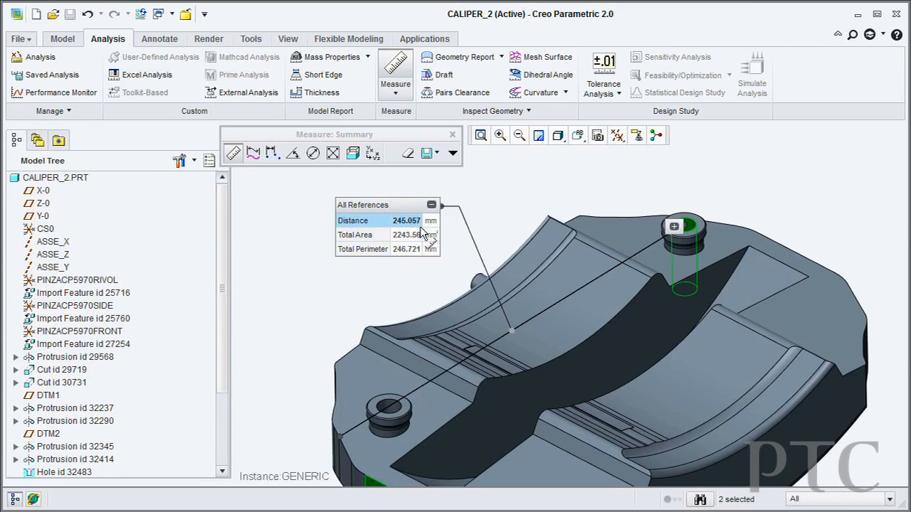
{"action": "right_click", "coordinate": [407, 220]}
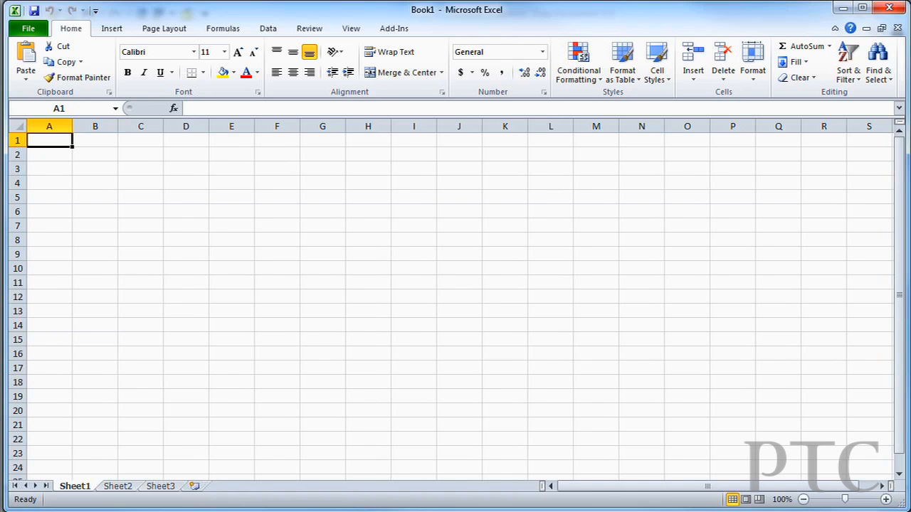
Paste the copied measurement results into cell A1 of the blank Book1 workbook
{"action": "key", "text": "ctrl+v"}
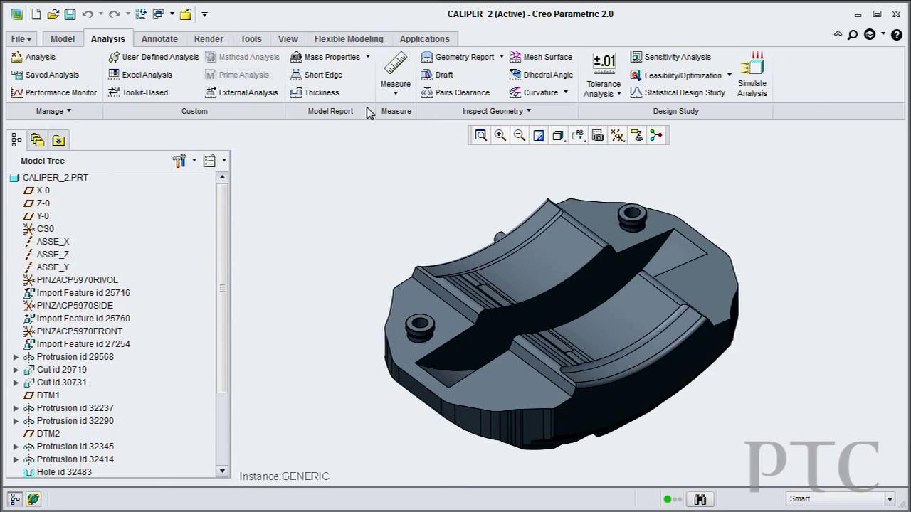
With selection filter All, measure the curved cradle surface: area 11245.5 mm², perimeter 642.273 mm, diameter 380.000 mm
{"action": "left_click", "coordinate": [396, 84]}
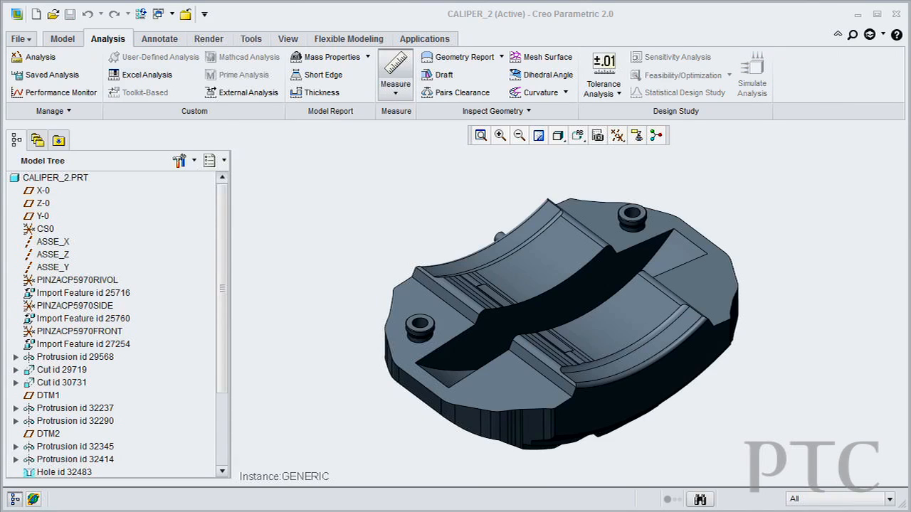
{"action": "left_click", "coordinate": [393, 68]}
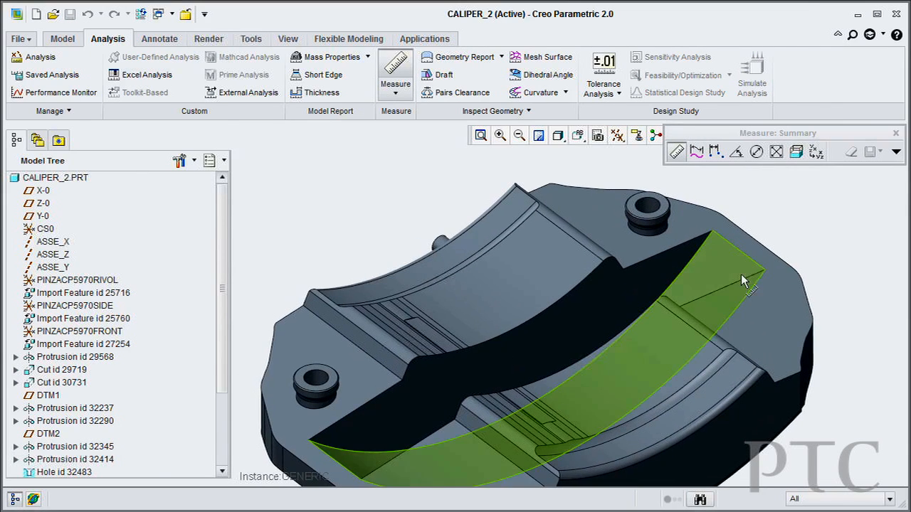
{"action": "left_click", "coordinate": [741, 279]}
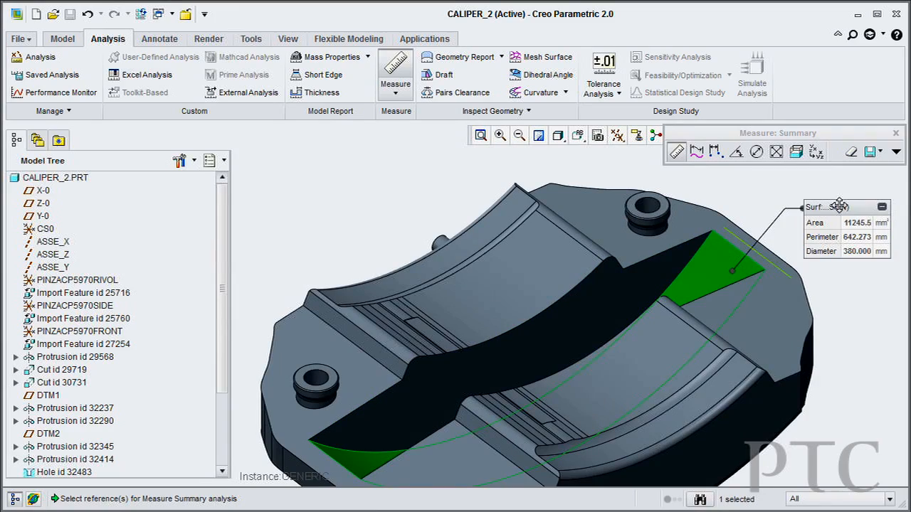